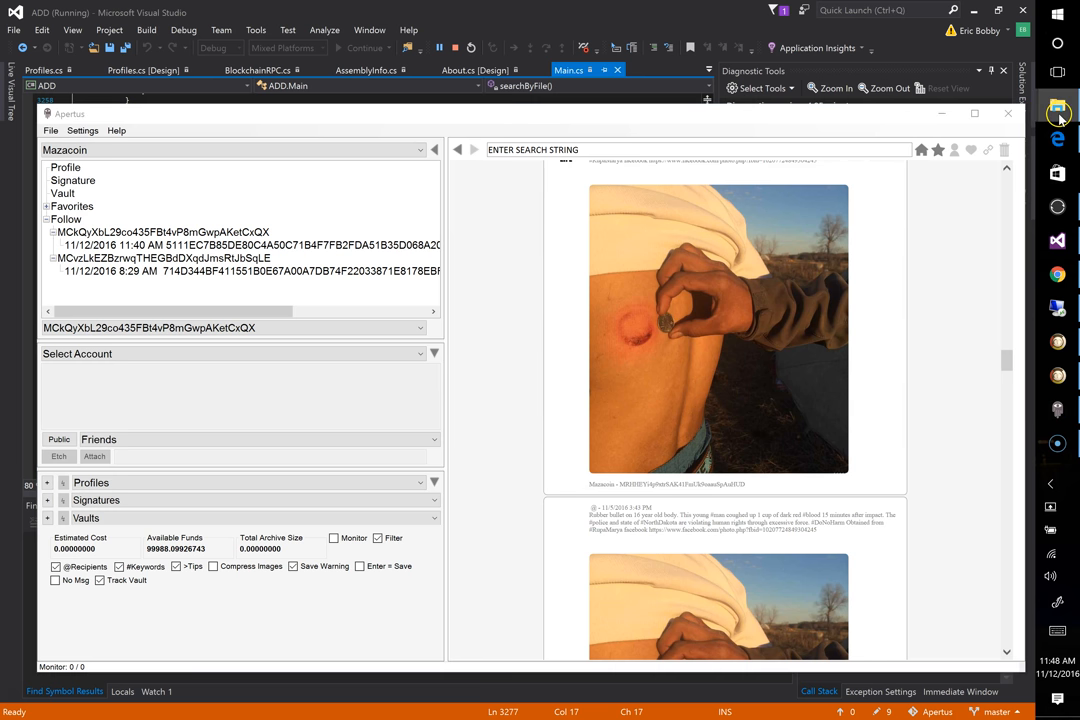
# Navigate the file browser to the Desktop\MAZA folder
pyautogui.rightClick(1056, 104)
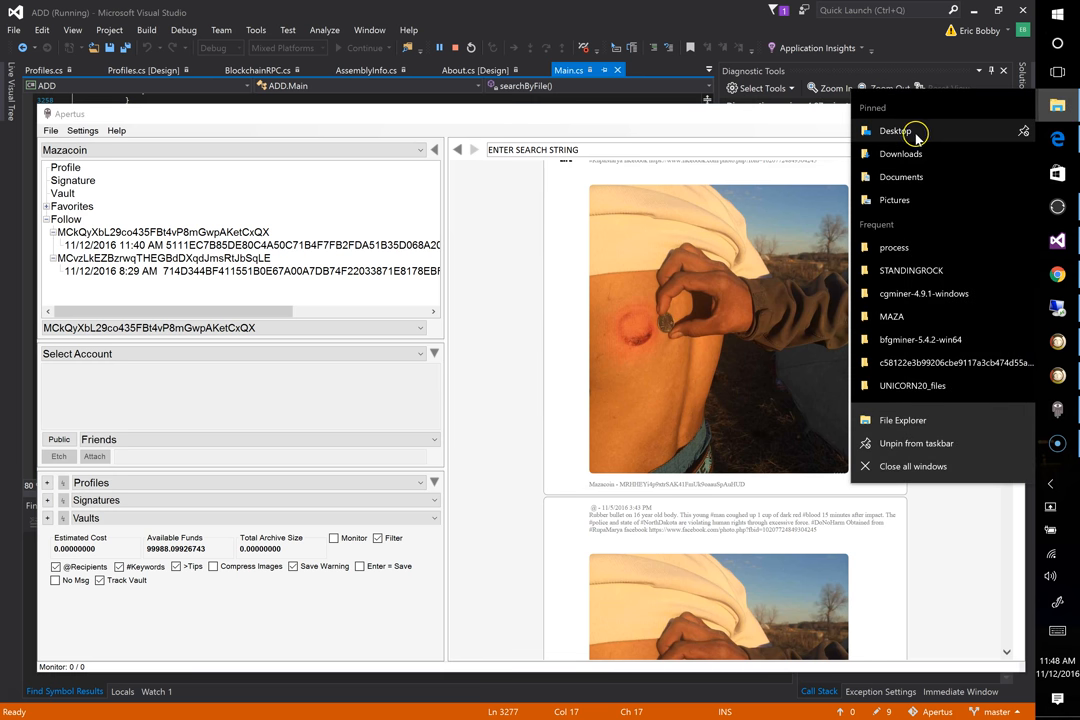
pyautogui.click(896, 132)
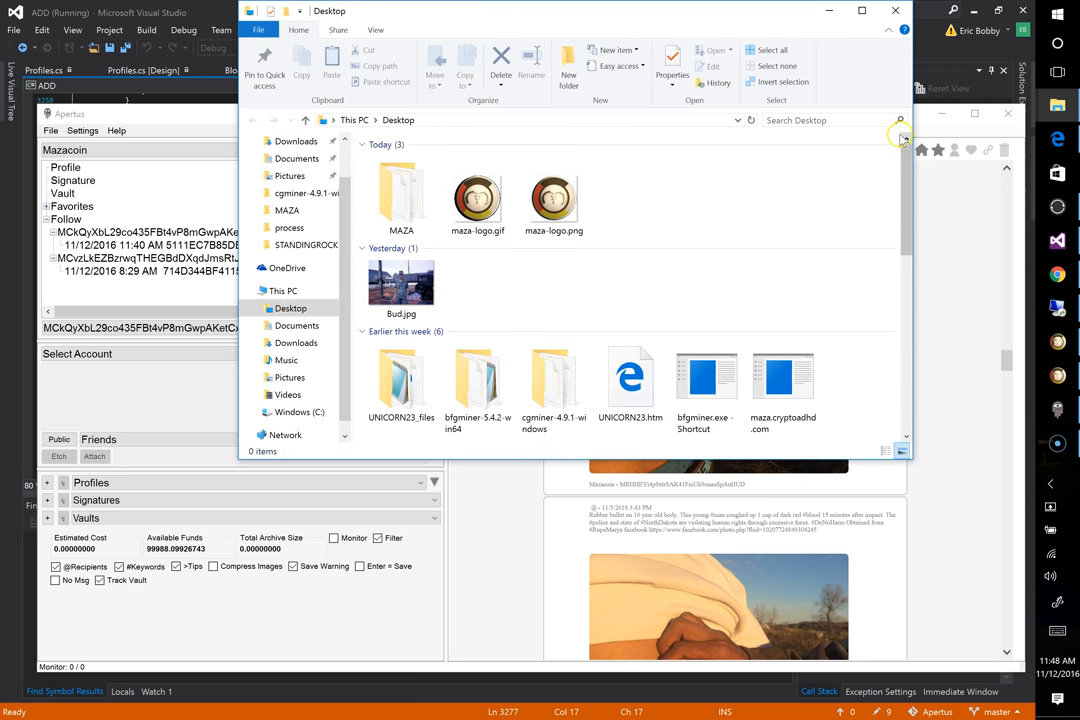
pyautogui.doubleClick(400, 198)
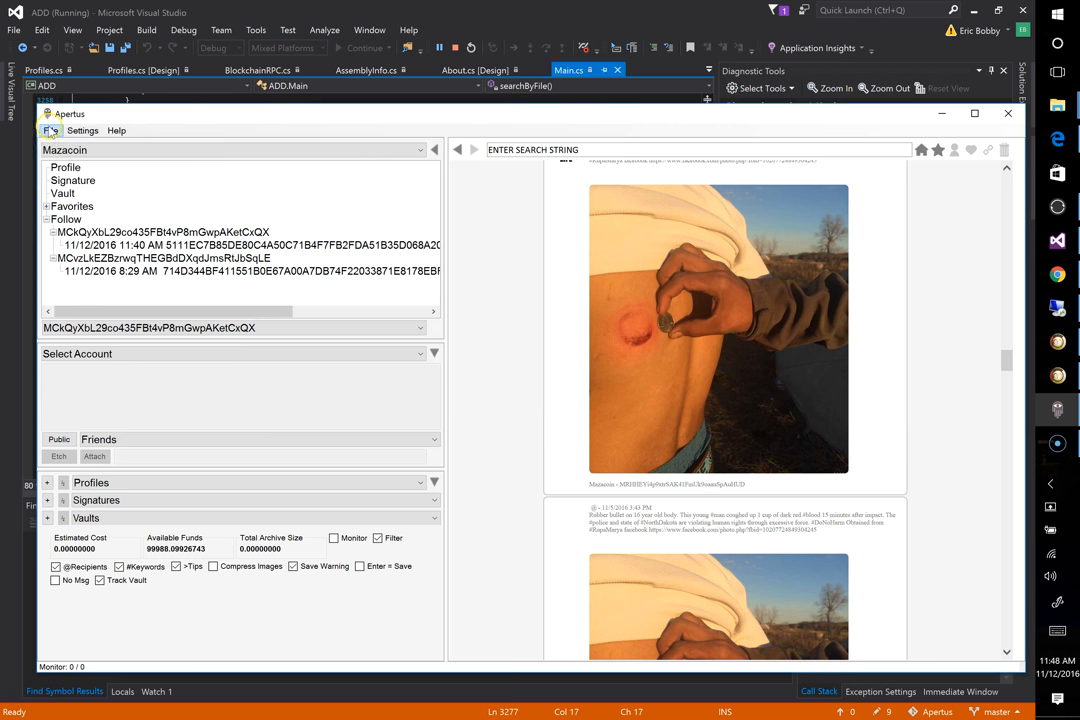
pyautogui.click(48, 130)
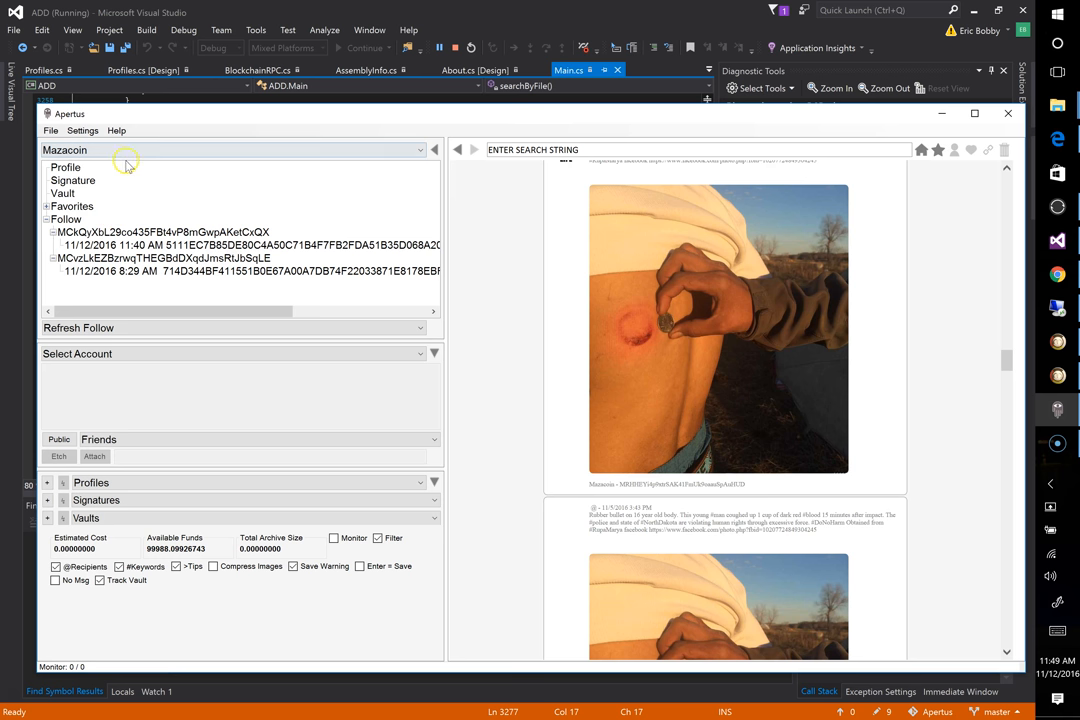
# Start a blockchain search by file and choose maza-0.10.2-win32-setup.exe
pyautogui.click(50, 130)
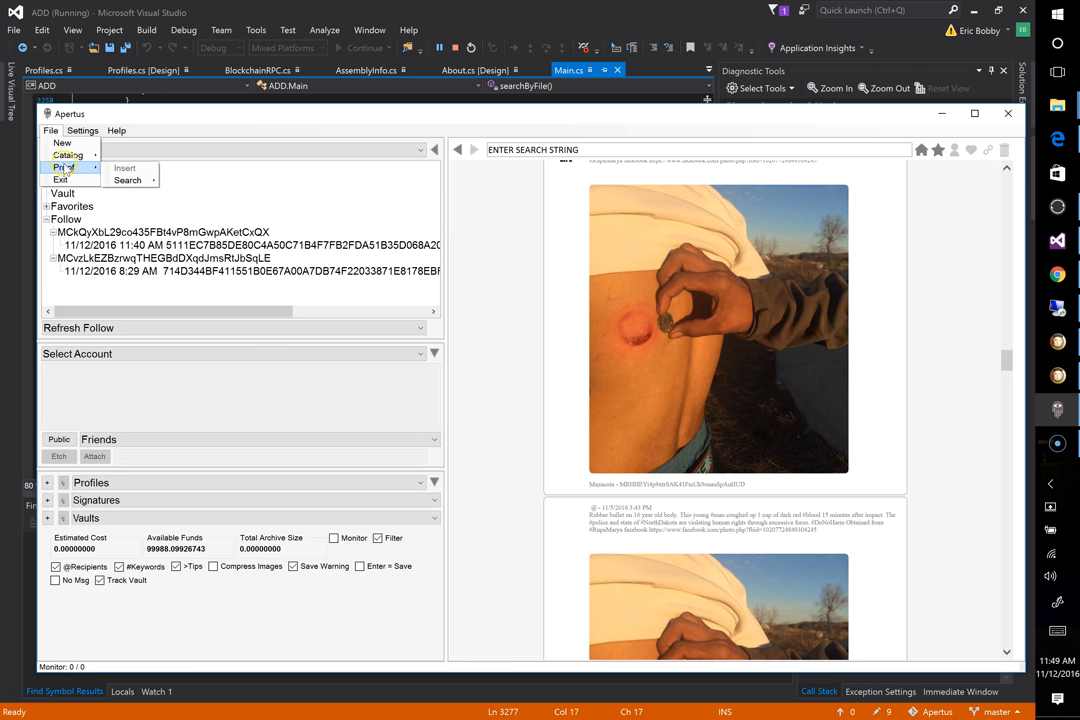
pyautogui.moveTo(128, 180)
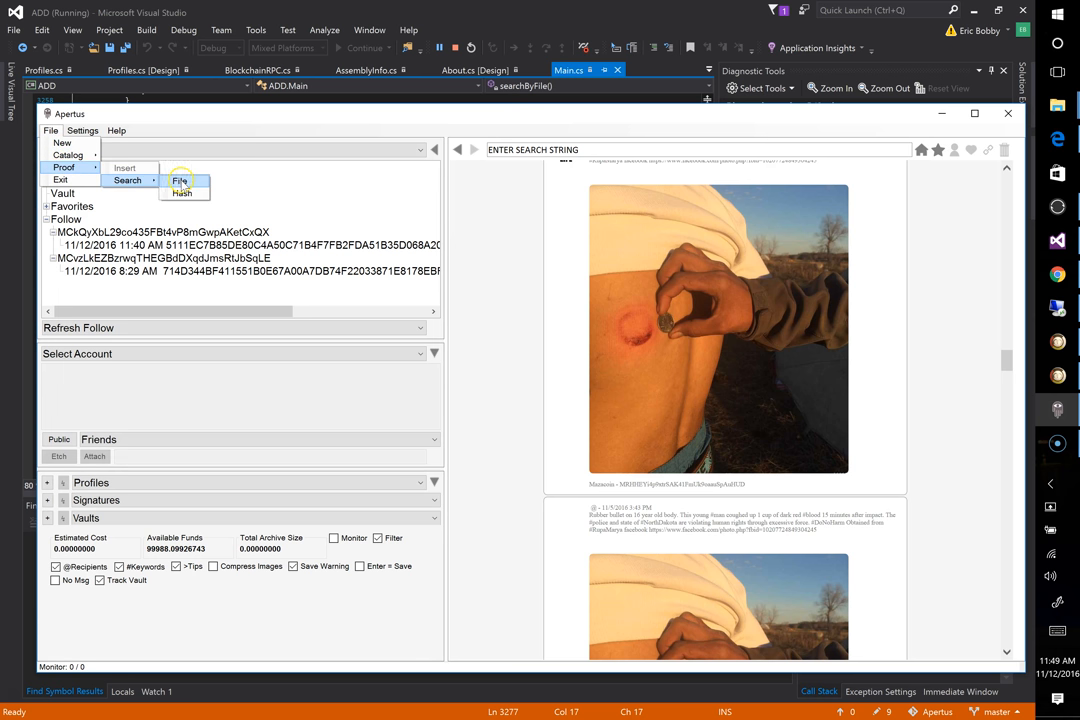
pyautogui.moveTo(184, 184)
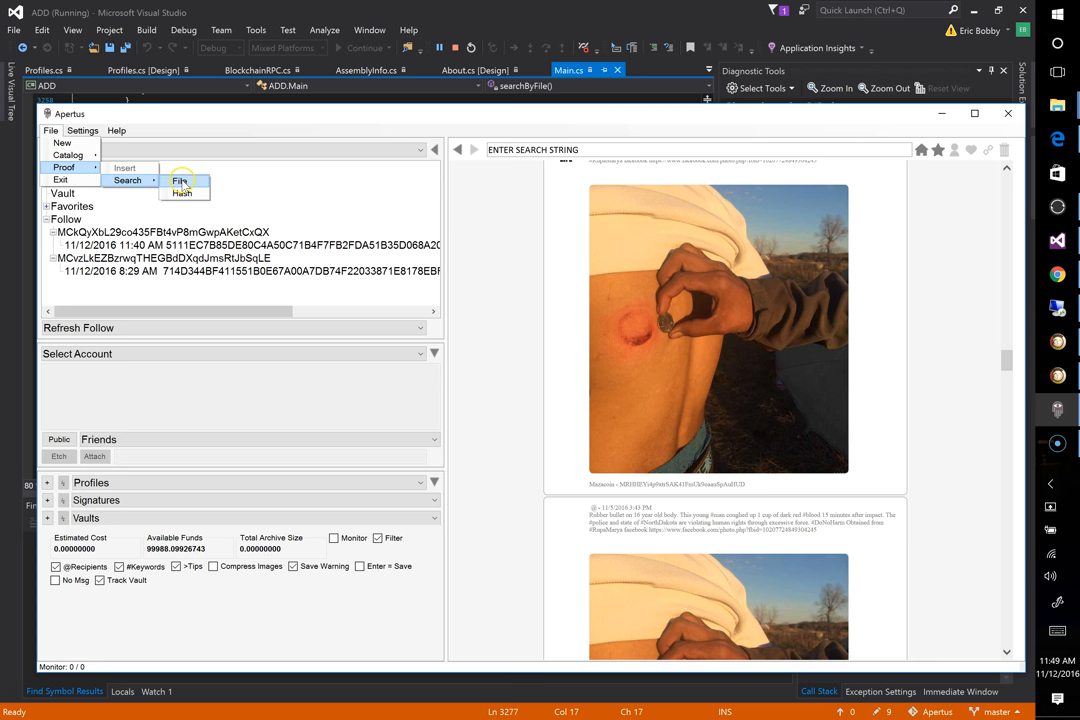
pyautogui.click(180, 180)
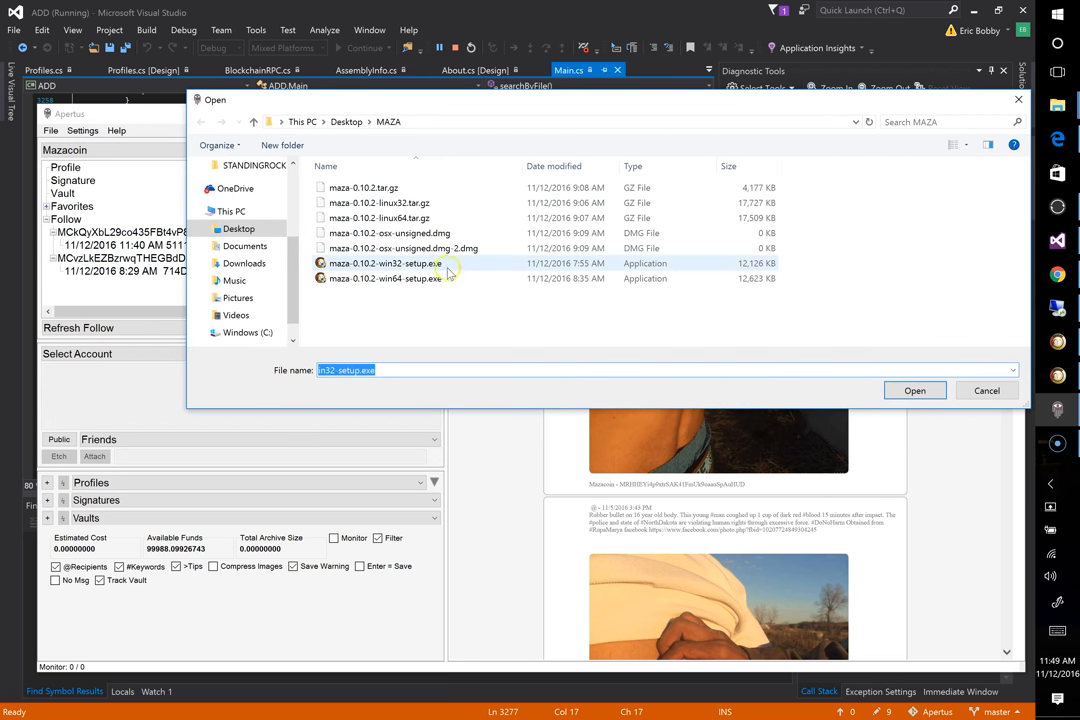
pyautogui.moveTo(402, 264)
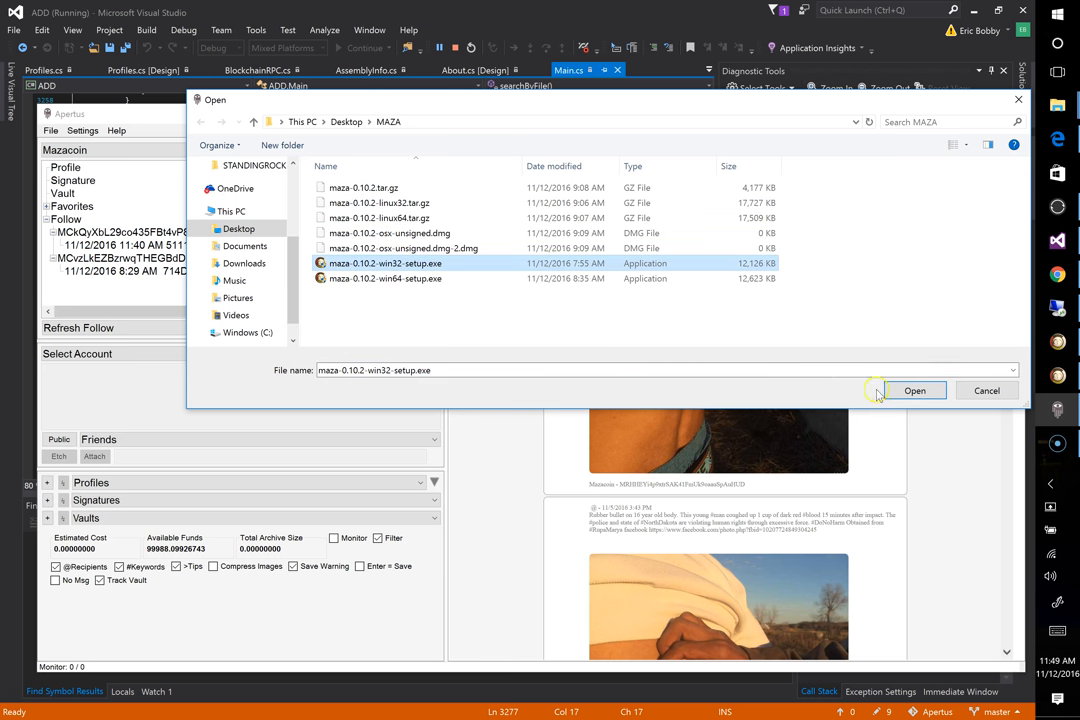
# Run the proof search, showing the installer signed by the Maza profile on Mazacoin
pyautogui.click(916, 390)
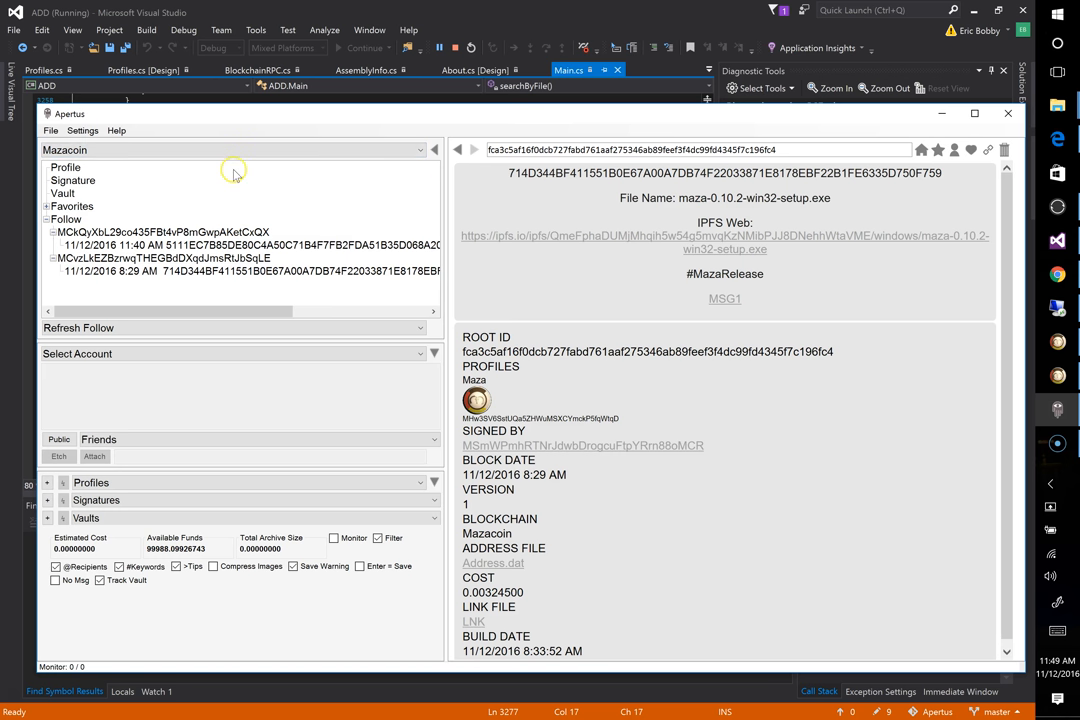
pyautogui.moveTo(756, 316)
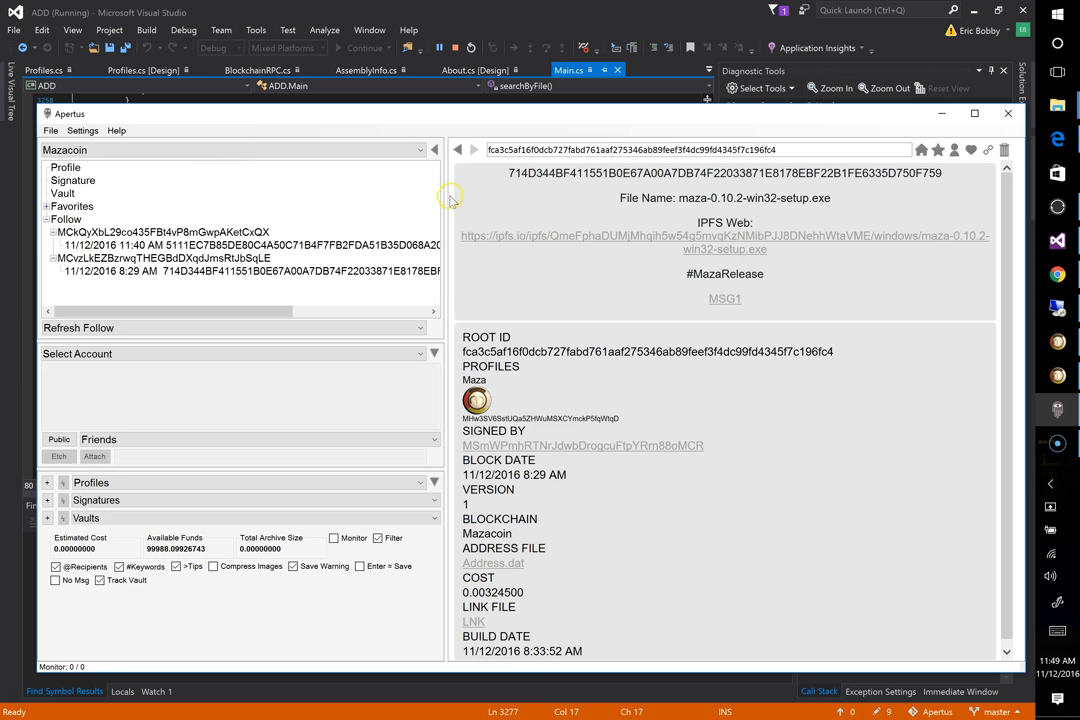
pyautogui.moveTo(578, 418)
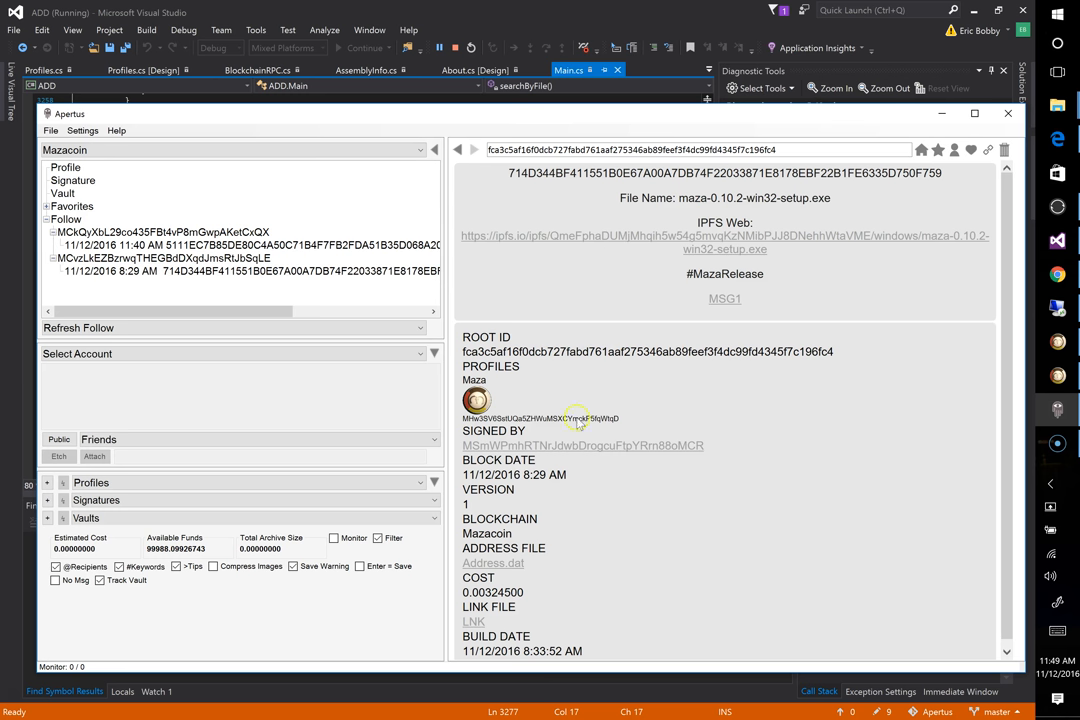
pyautogui.moveTo(724, 542)
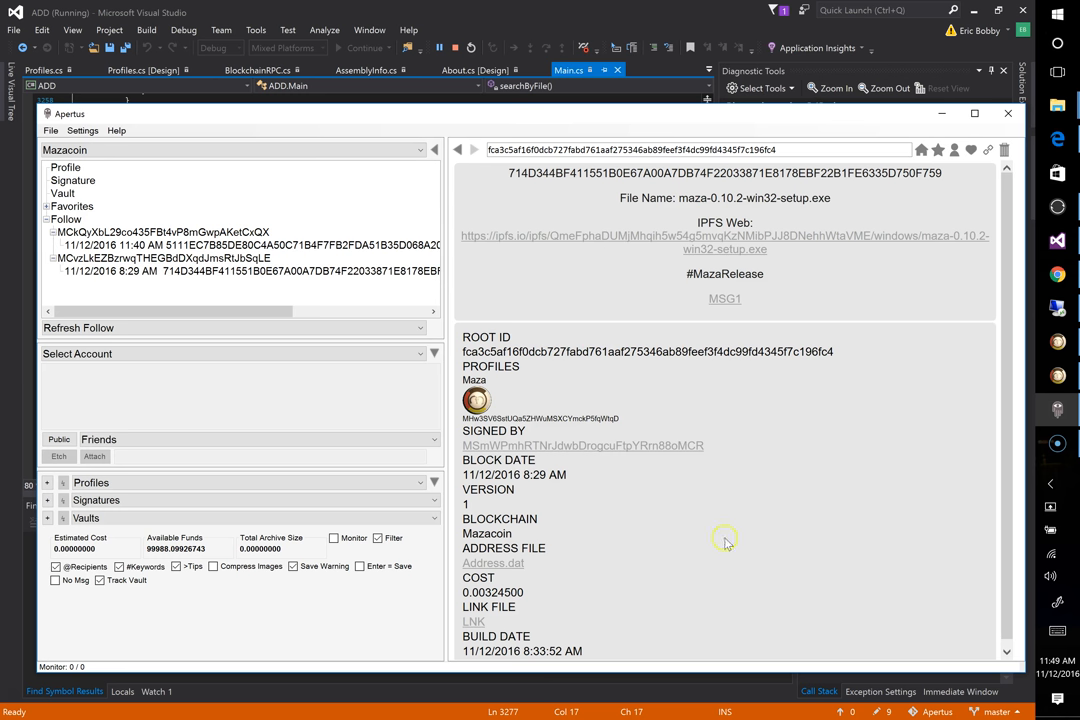
pyautogui.moveTo(636, 428)
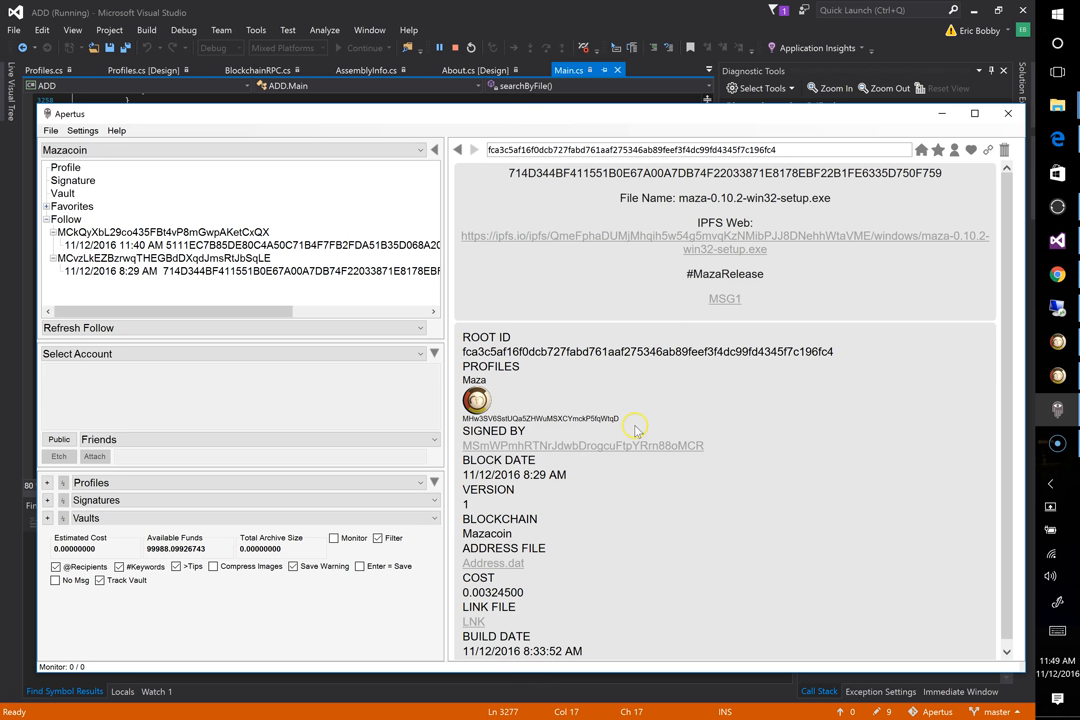
pyautogui.moveTo(778, 324)
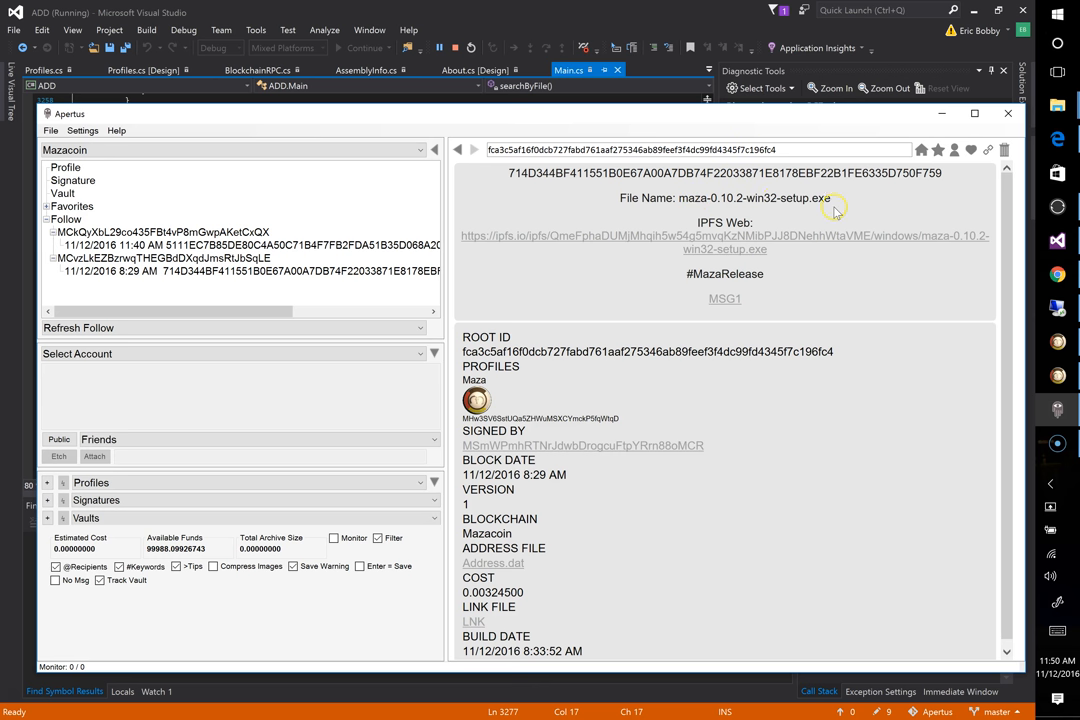
pyautogui.moveTo(820, 200)
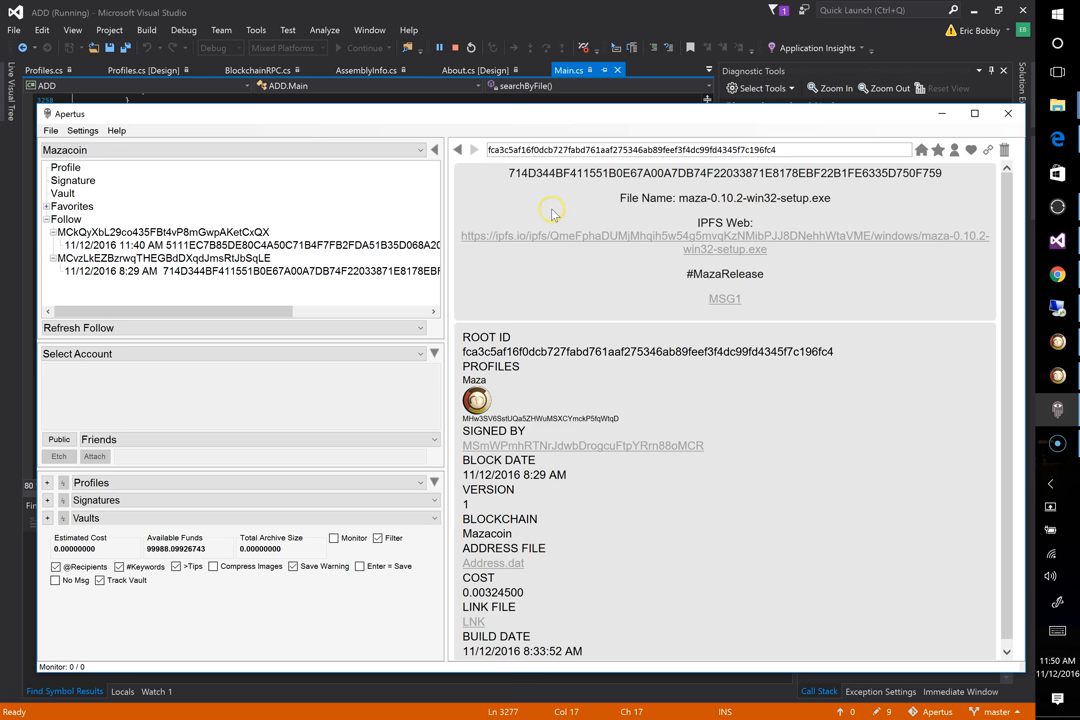
pyautogui.moveTo(512, 244)
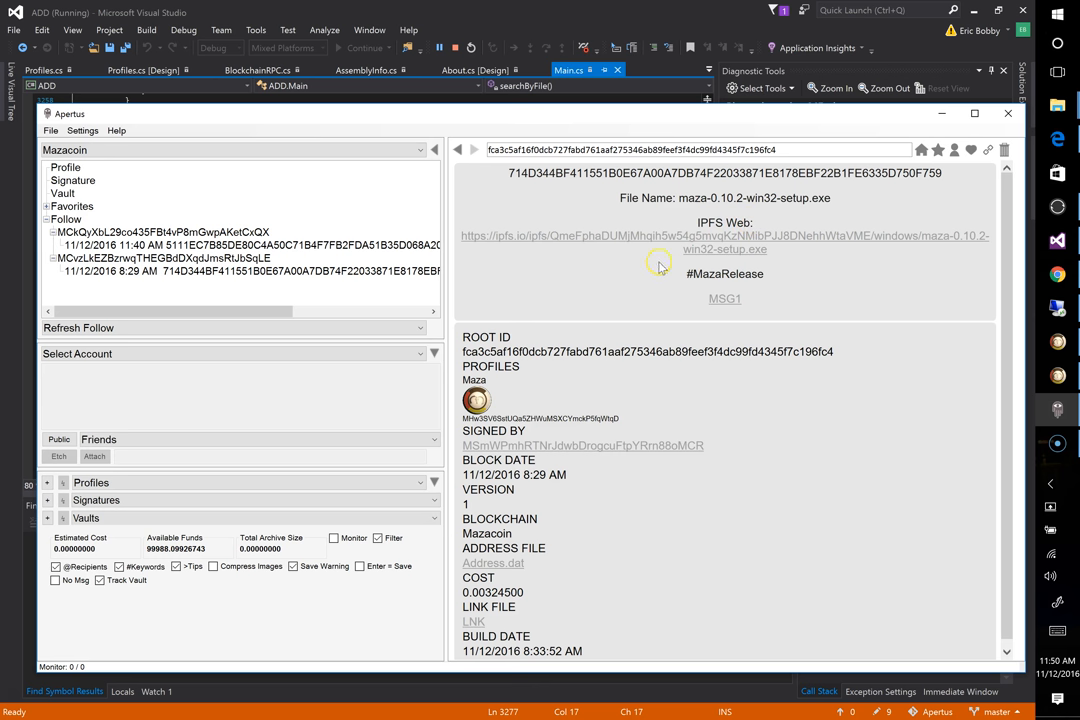
pyautogui.moveTo(464, 402)
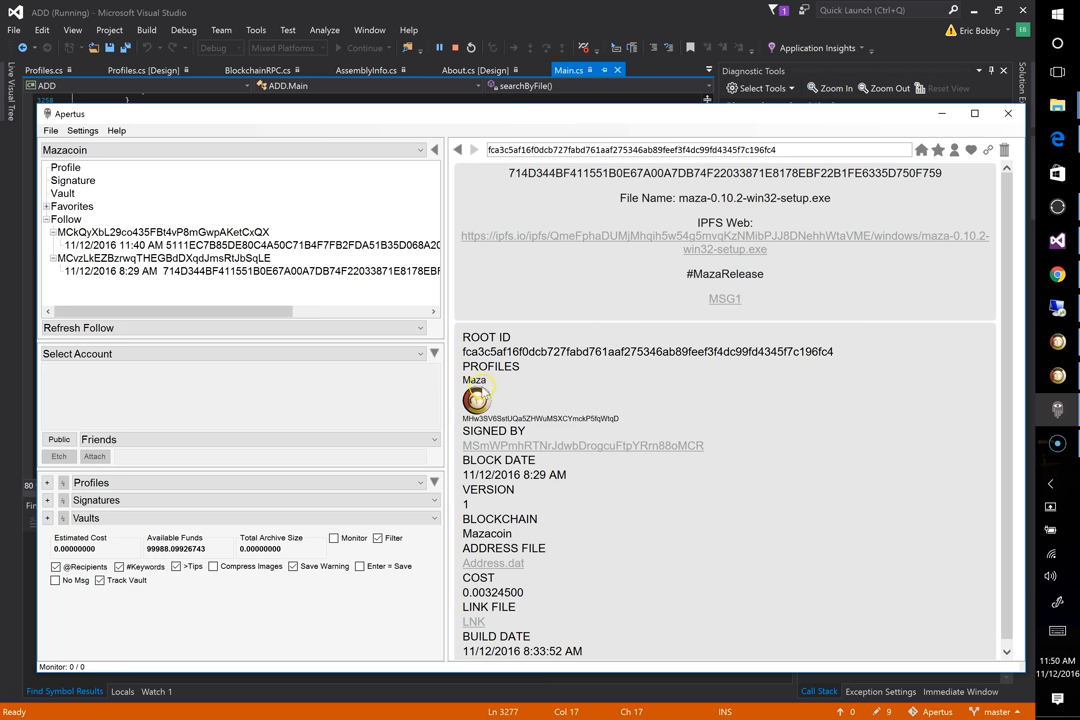
pyautogui.moveTo(490, 458)
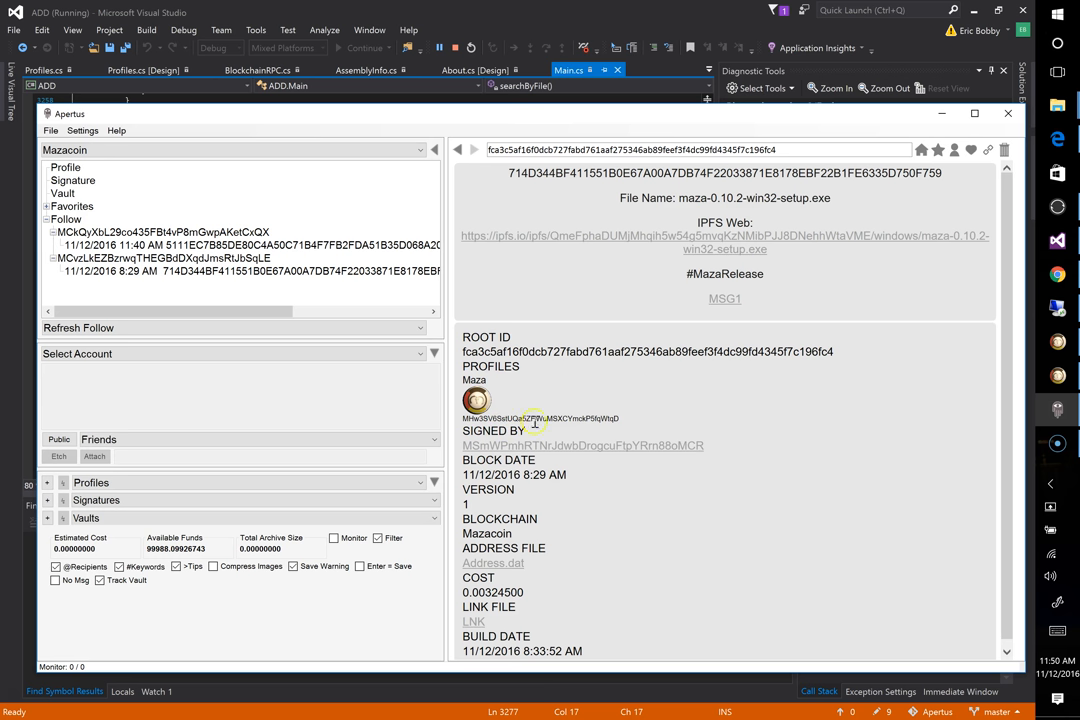
pyautogui.moveTo(736, 352)
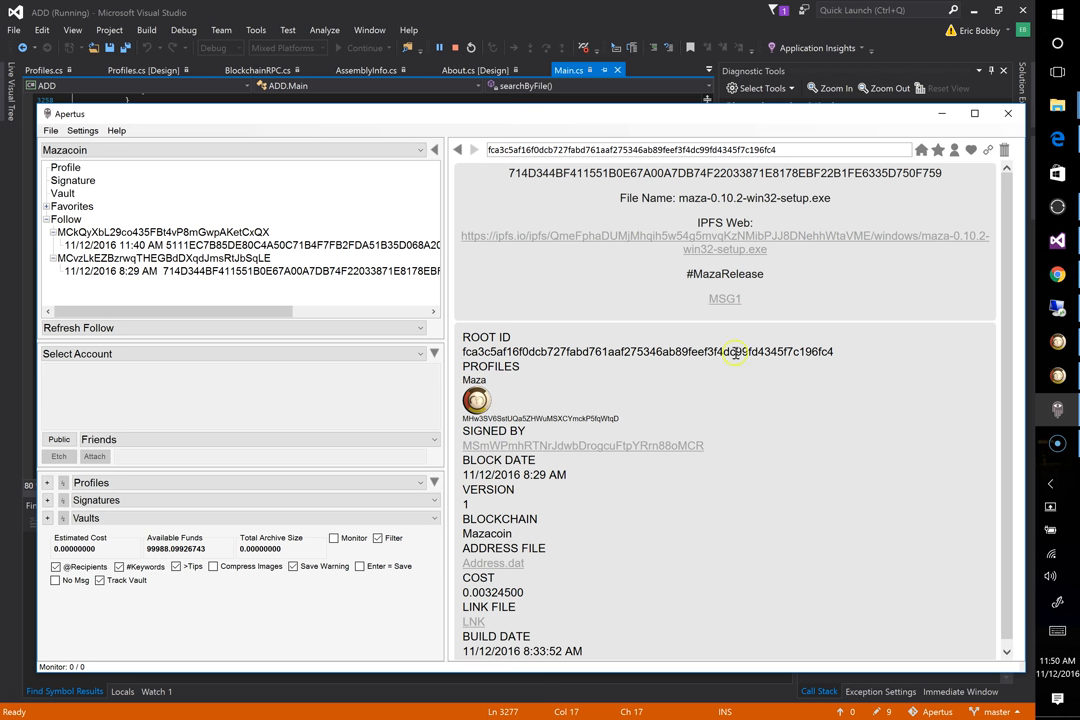
pyautogui.moveTo(700, 432)
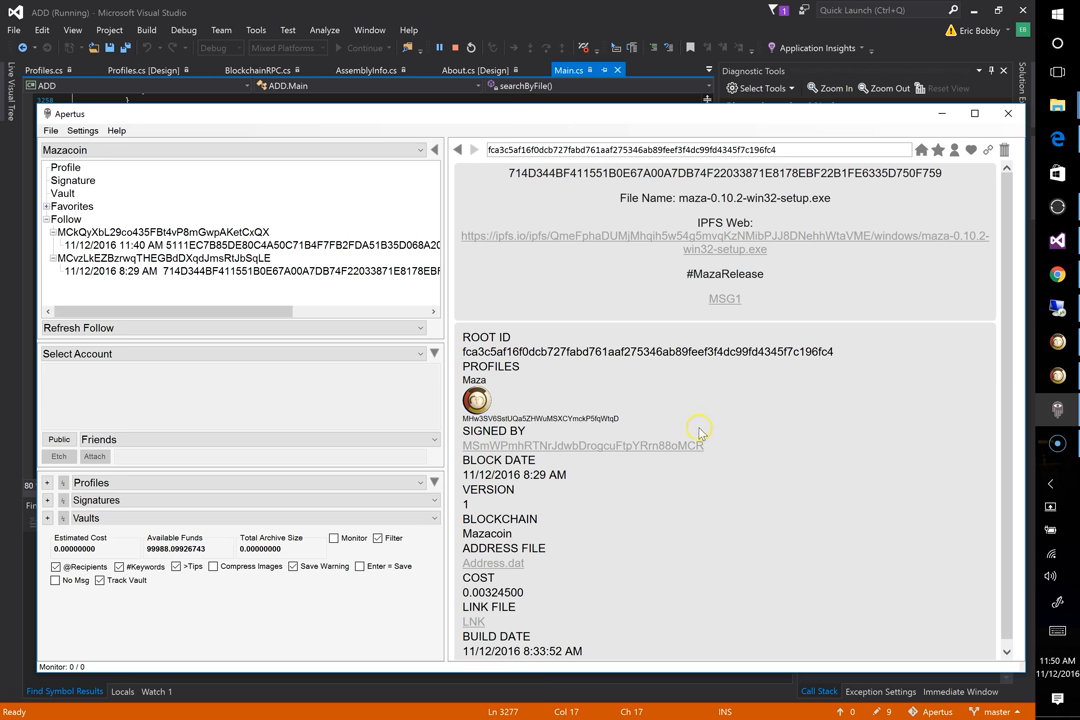
pyautogui.moveTo(656, 264)
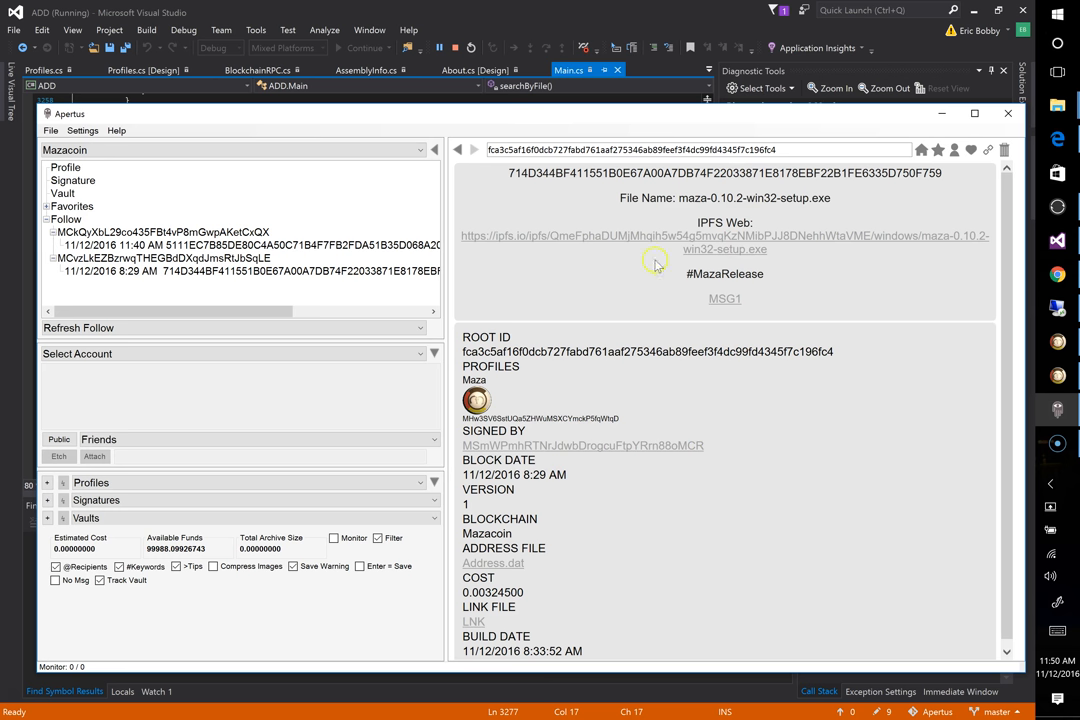
pyautogui.moveTo(676, 450)
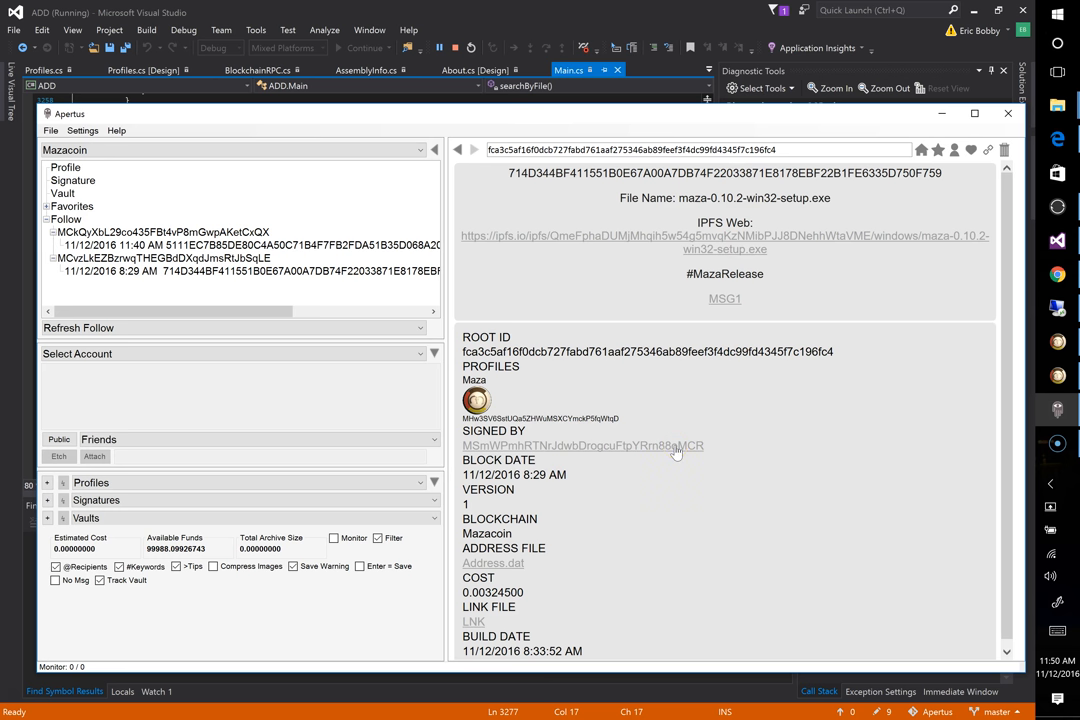